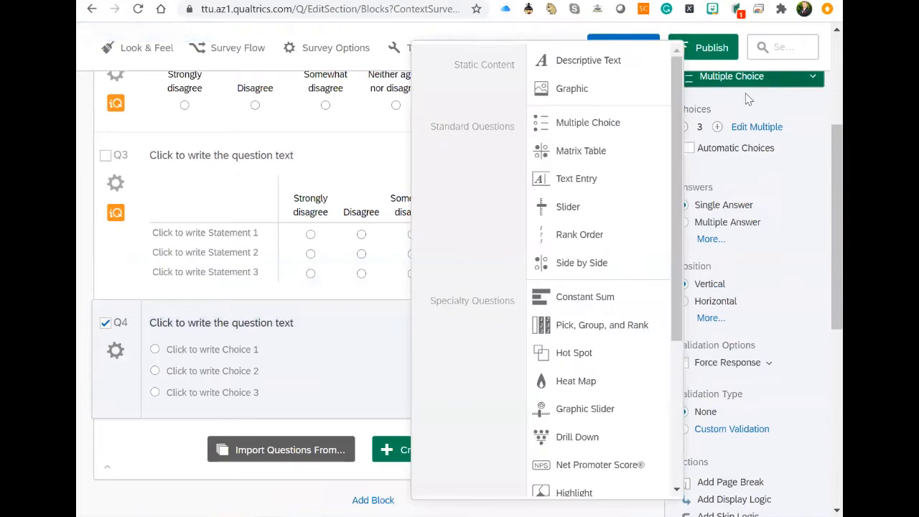
# - Convert Q4 from multiple choice to a bipolar matrix table
pyautogui.click(581, 151)
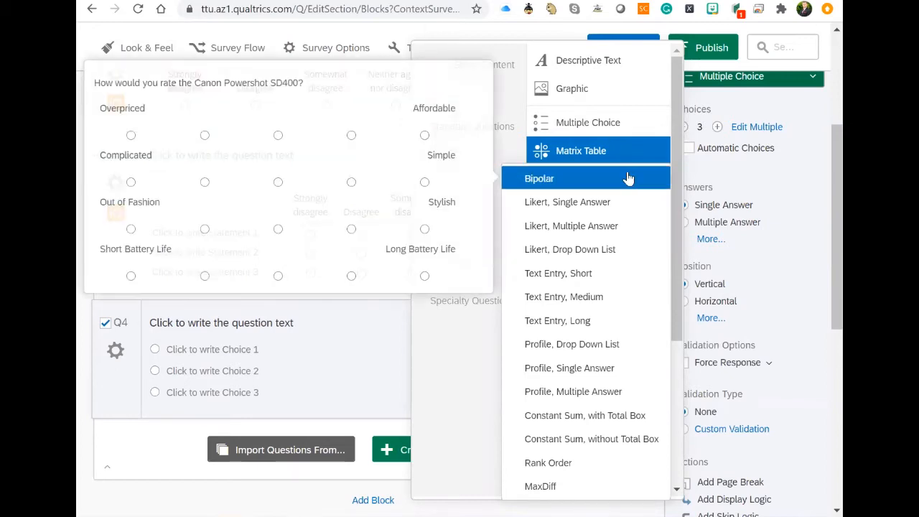
pyautogui.click(540, 178)
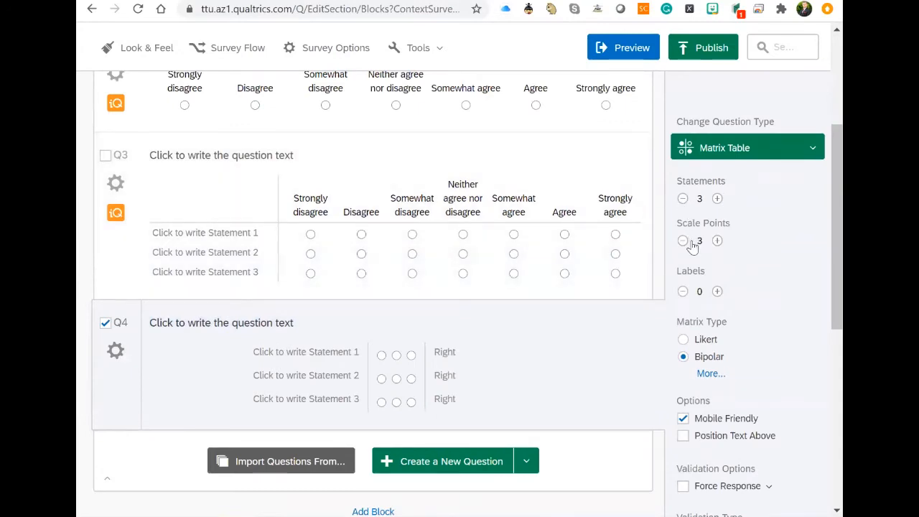
pyautogui.moveTo(716, 244)
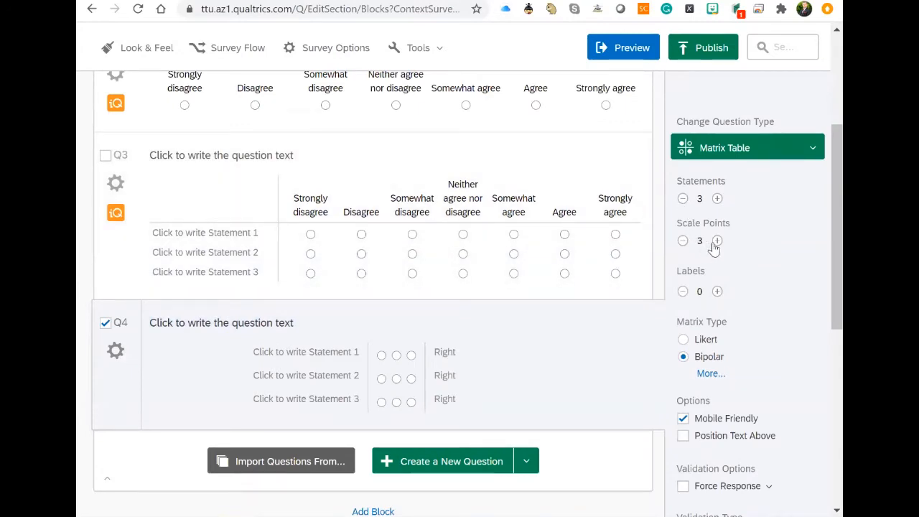
pyautogui.moveTo(709, 257)
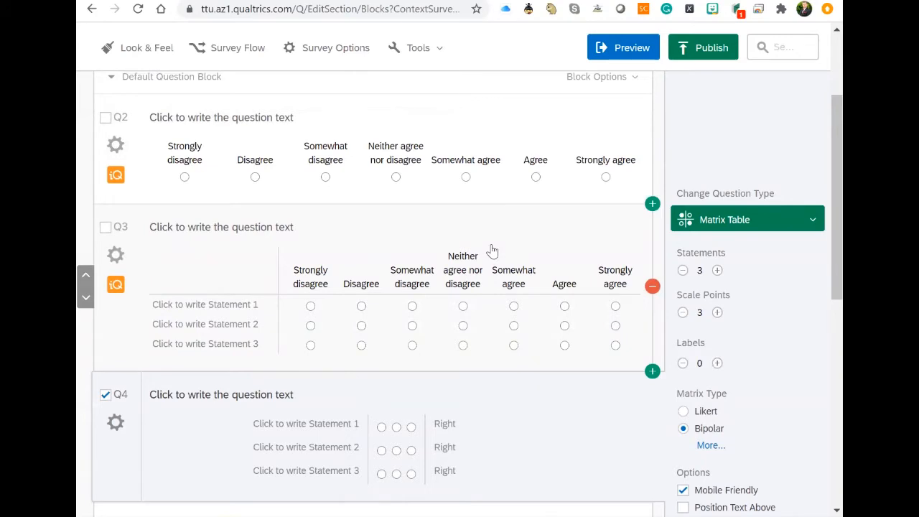
pyautogui.moveTo(495, 265)
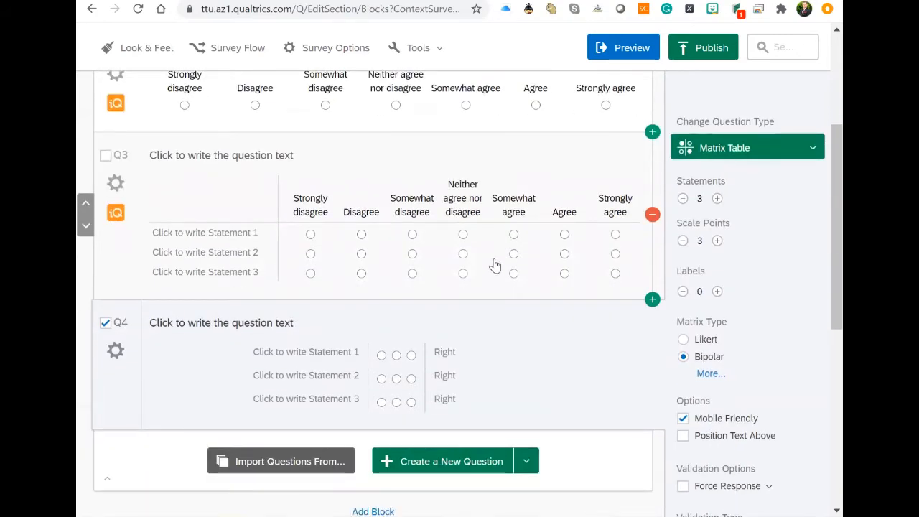
pyautogui.moveTo(412, 253)
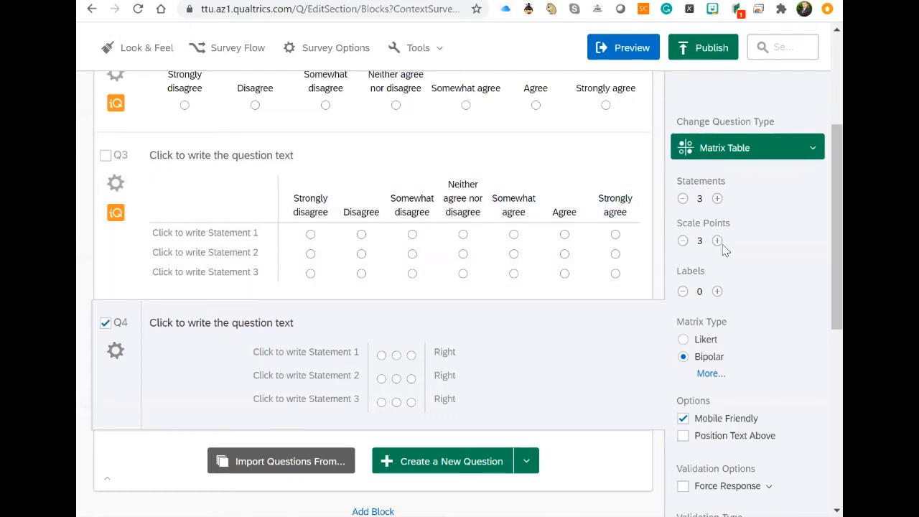
# - Raise Q4's scale points to 7 and leave zero column labels after a brief add/remove
pyautogui.click(718, 241)
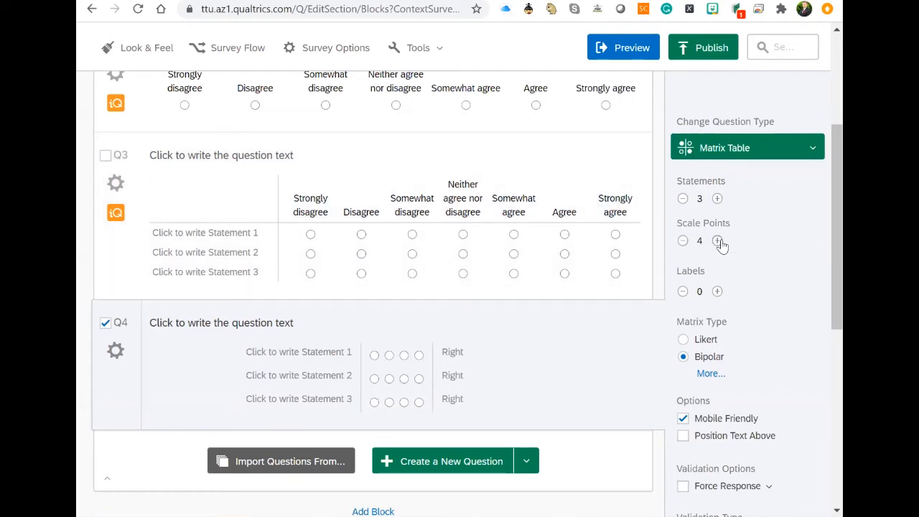
pyautogui.click(718, 241)
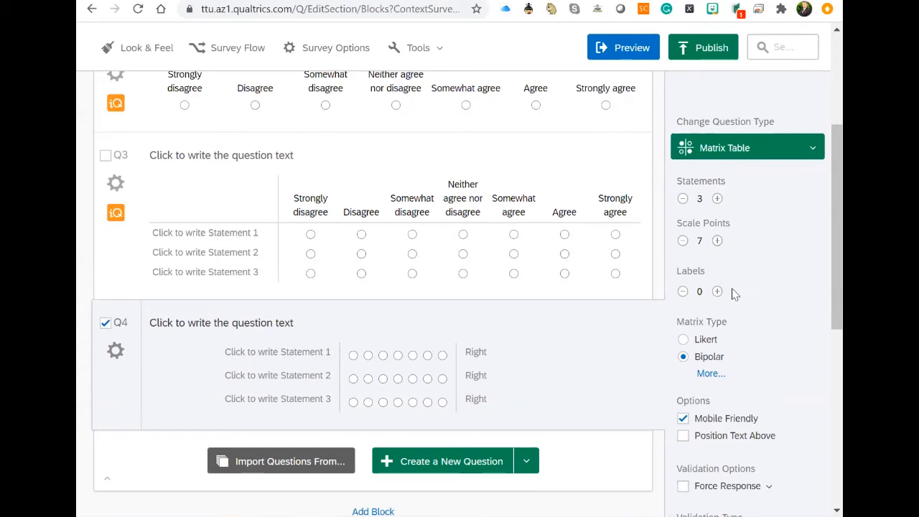
pyautogui.click(717, 292)
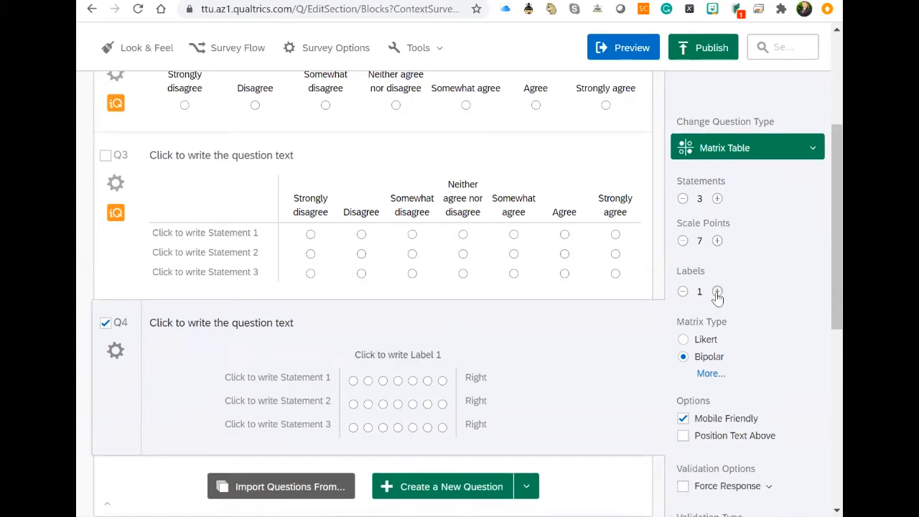
pyautogui.moveTo(680, 291)
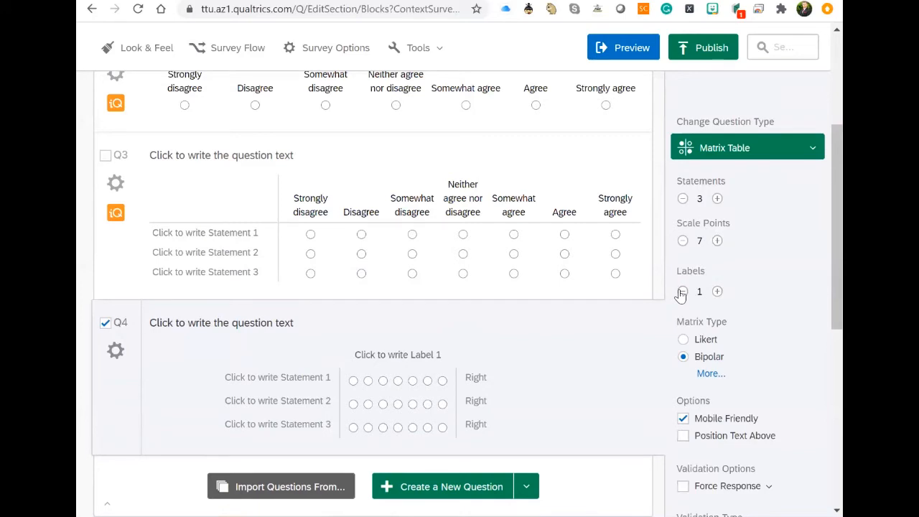
pyautogui.click(681, 291)
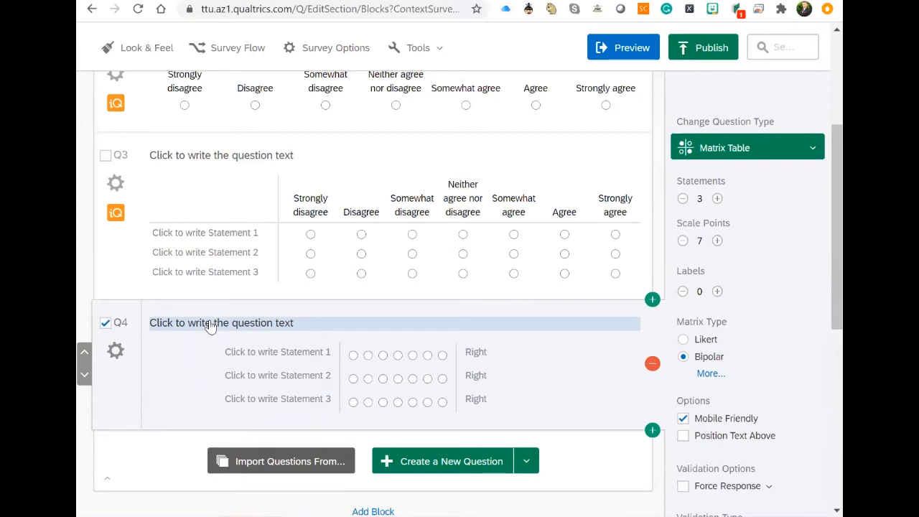
# - Edit Statement 1's left anchor text to read UNFAVORABLE
pyautogui.click(277, 352)
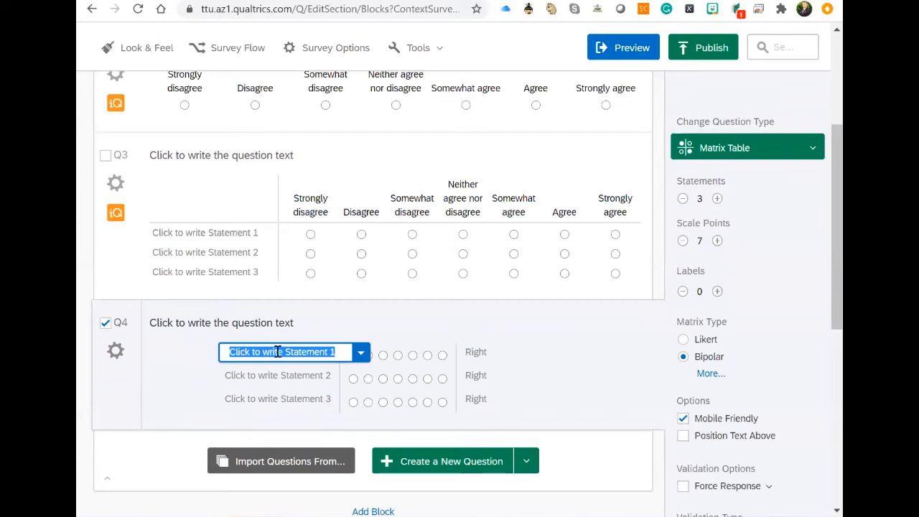
pyautogui.write('UNFAVORABLE')
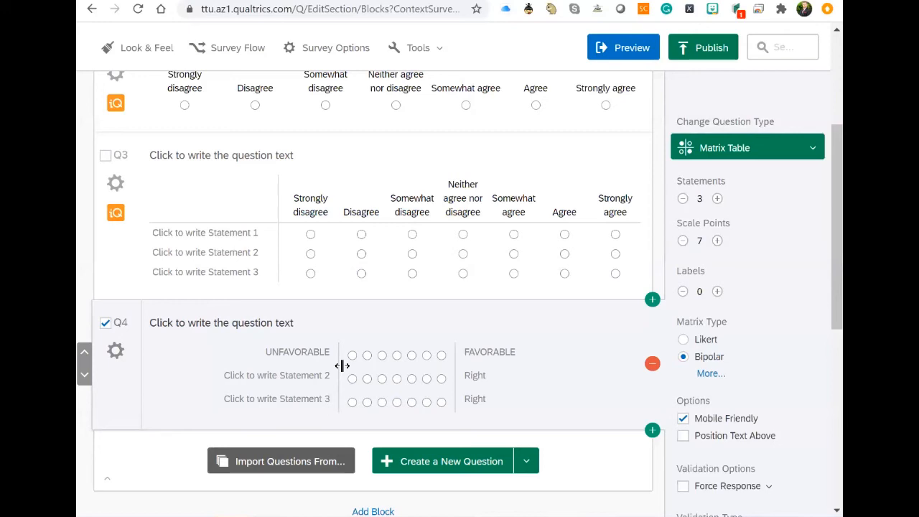
pyautogui.moveTo(478, 367)
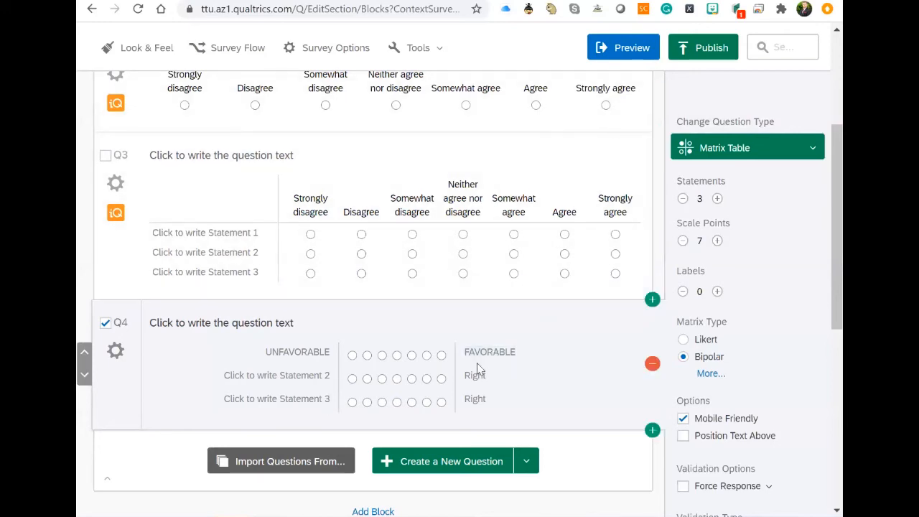